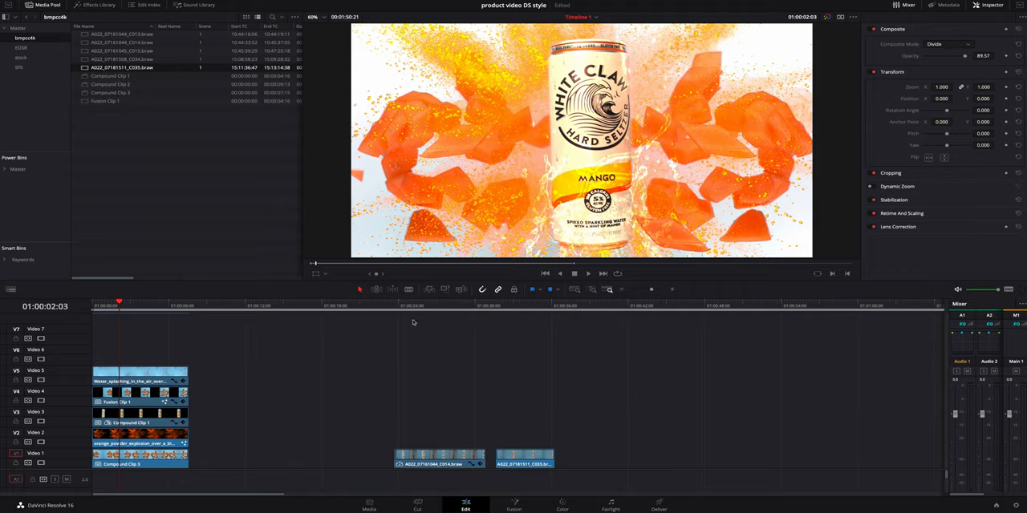
Scrub the playhead over the two raw blue-backdrop can clips to preview them
click(452, 306)
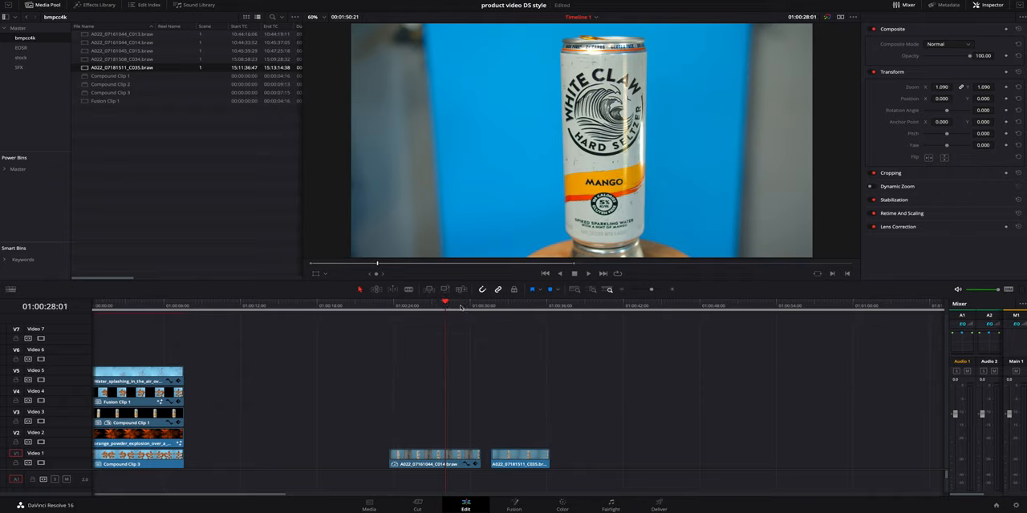
click(509, 306)
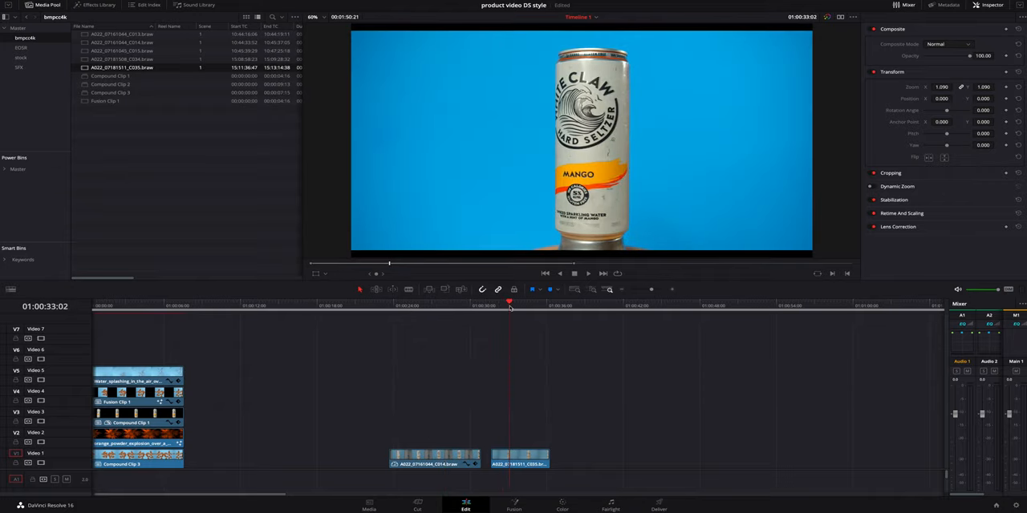